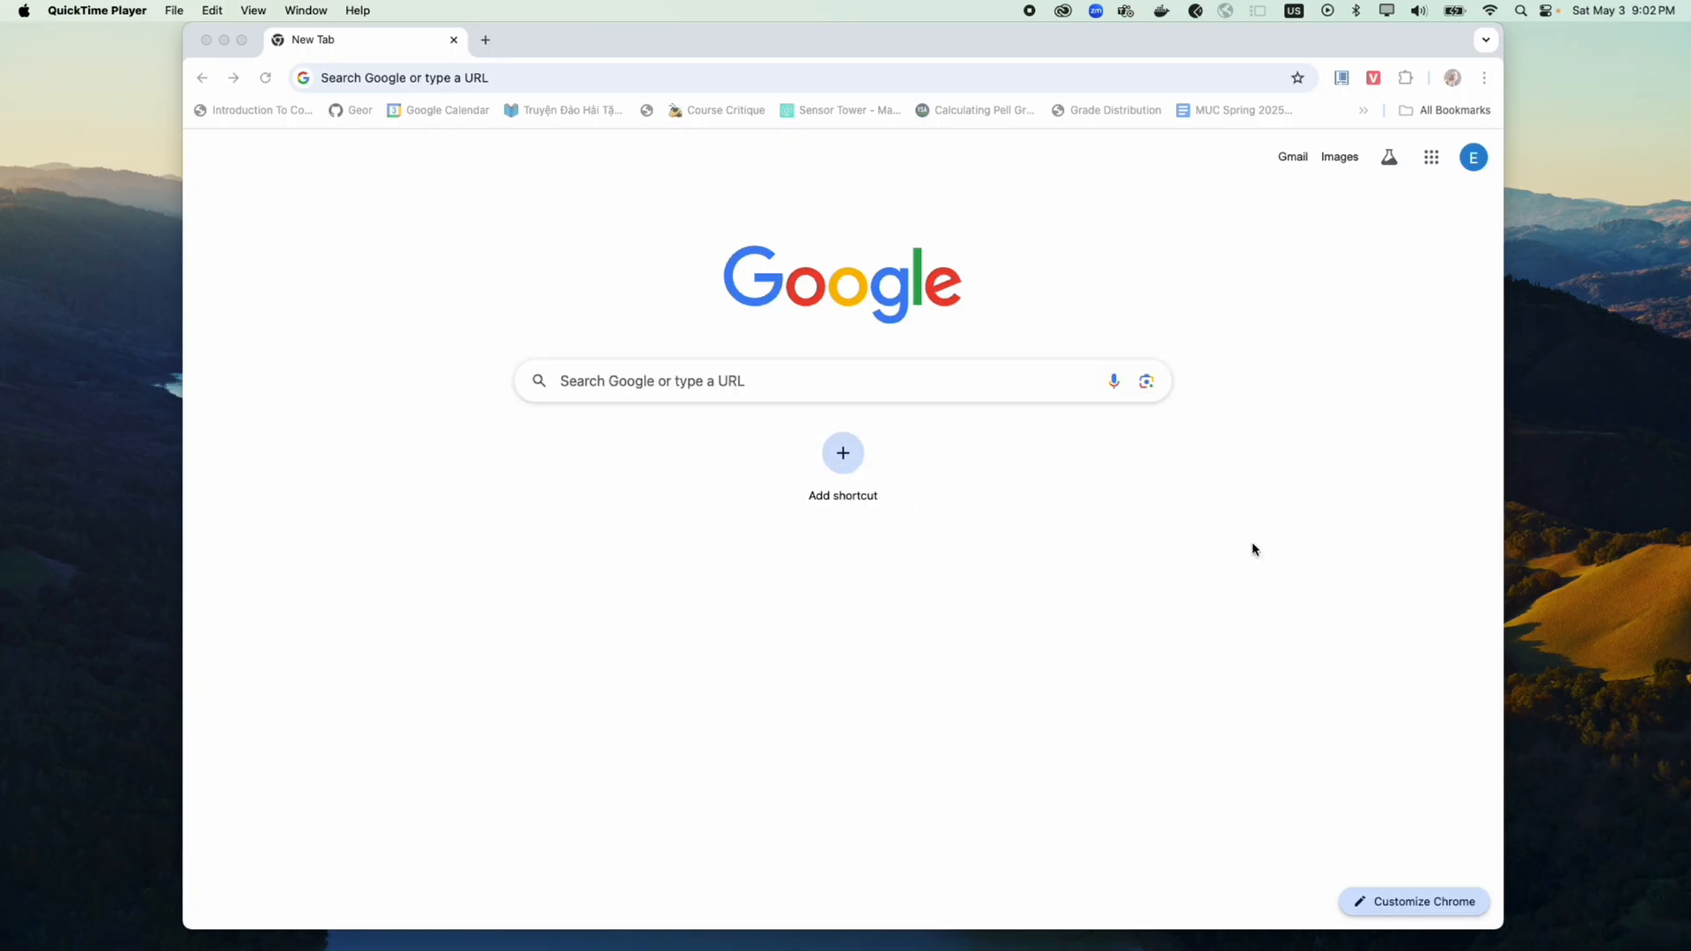
- Search Google for 'my maps google' from the Chrome address bar
left_click(453, 78)
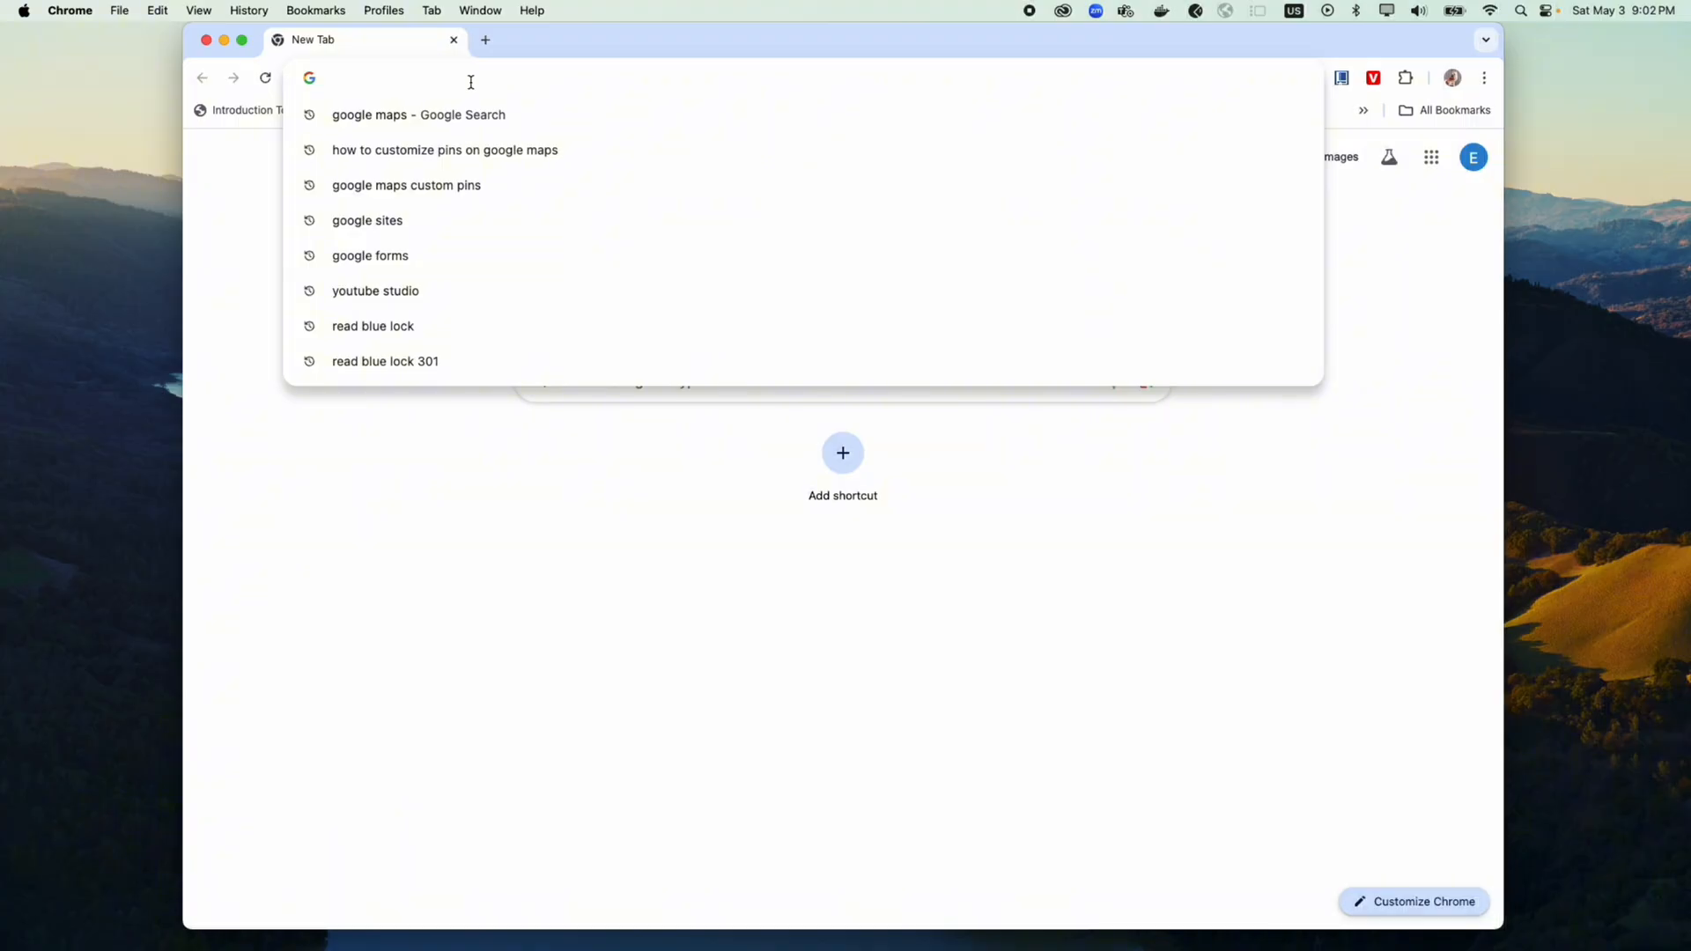
type("my maps google")
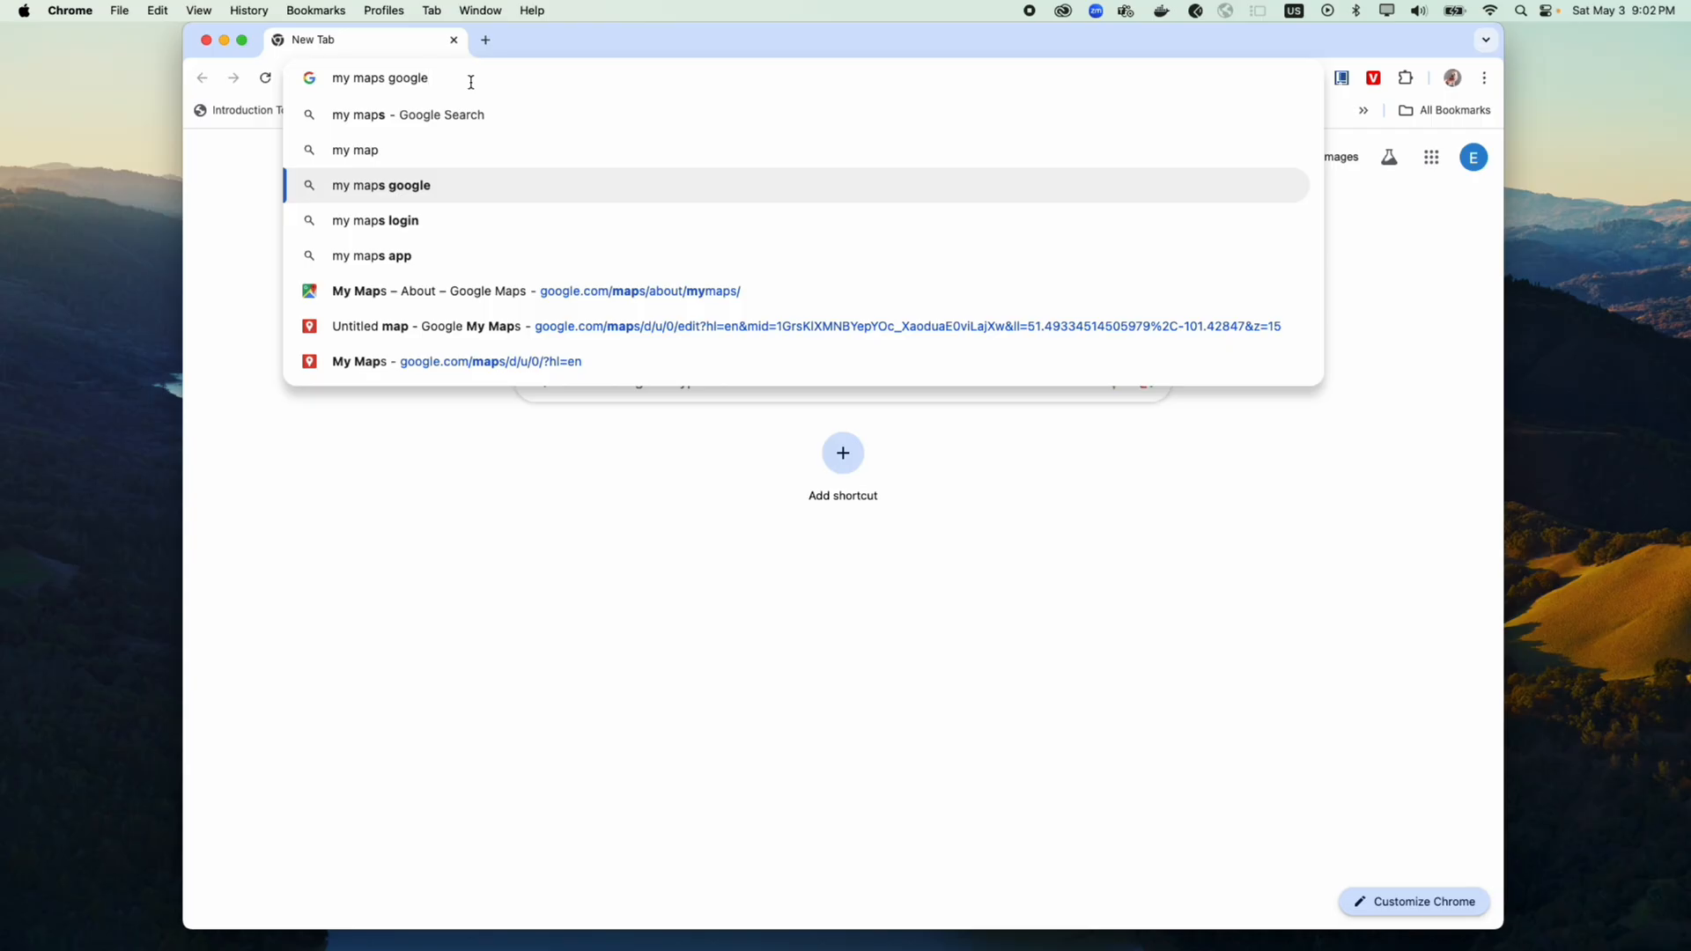
left_click(380, 184)
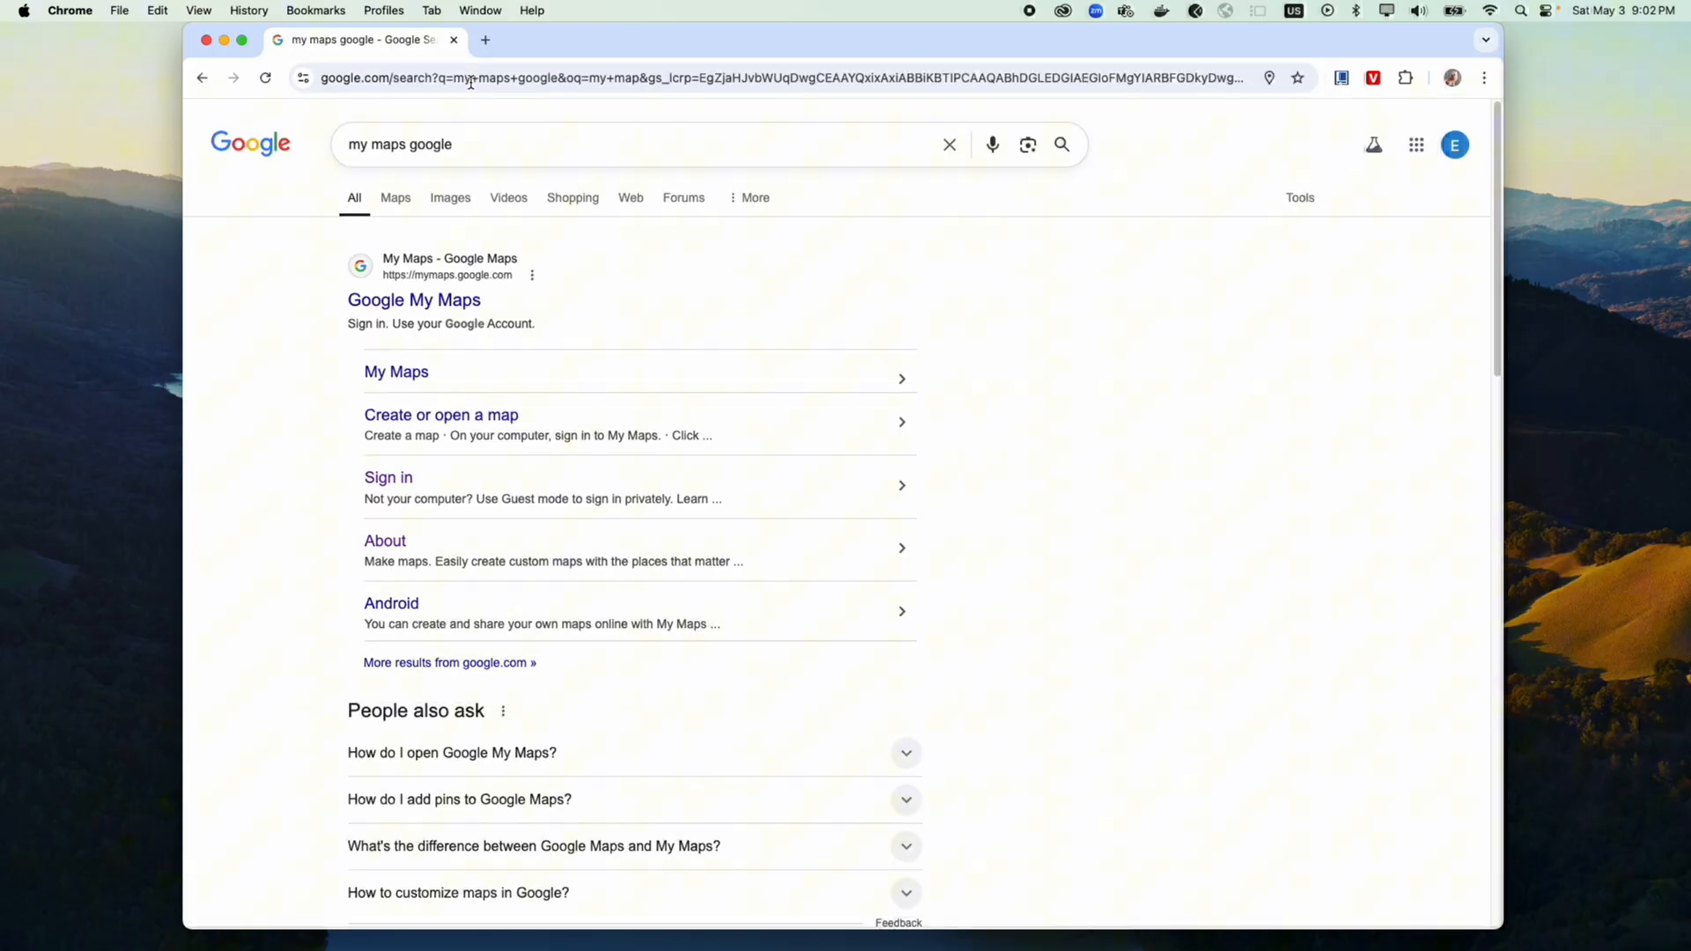
mouse_move(445, 413)
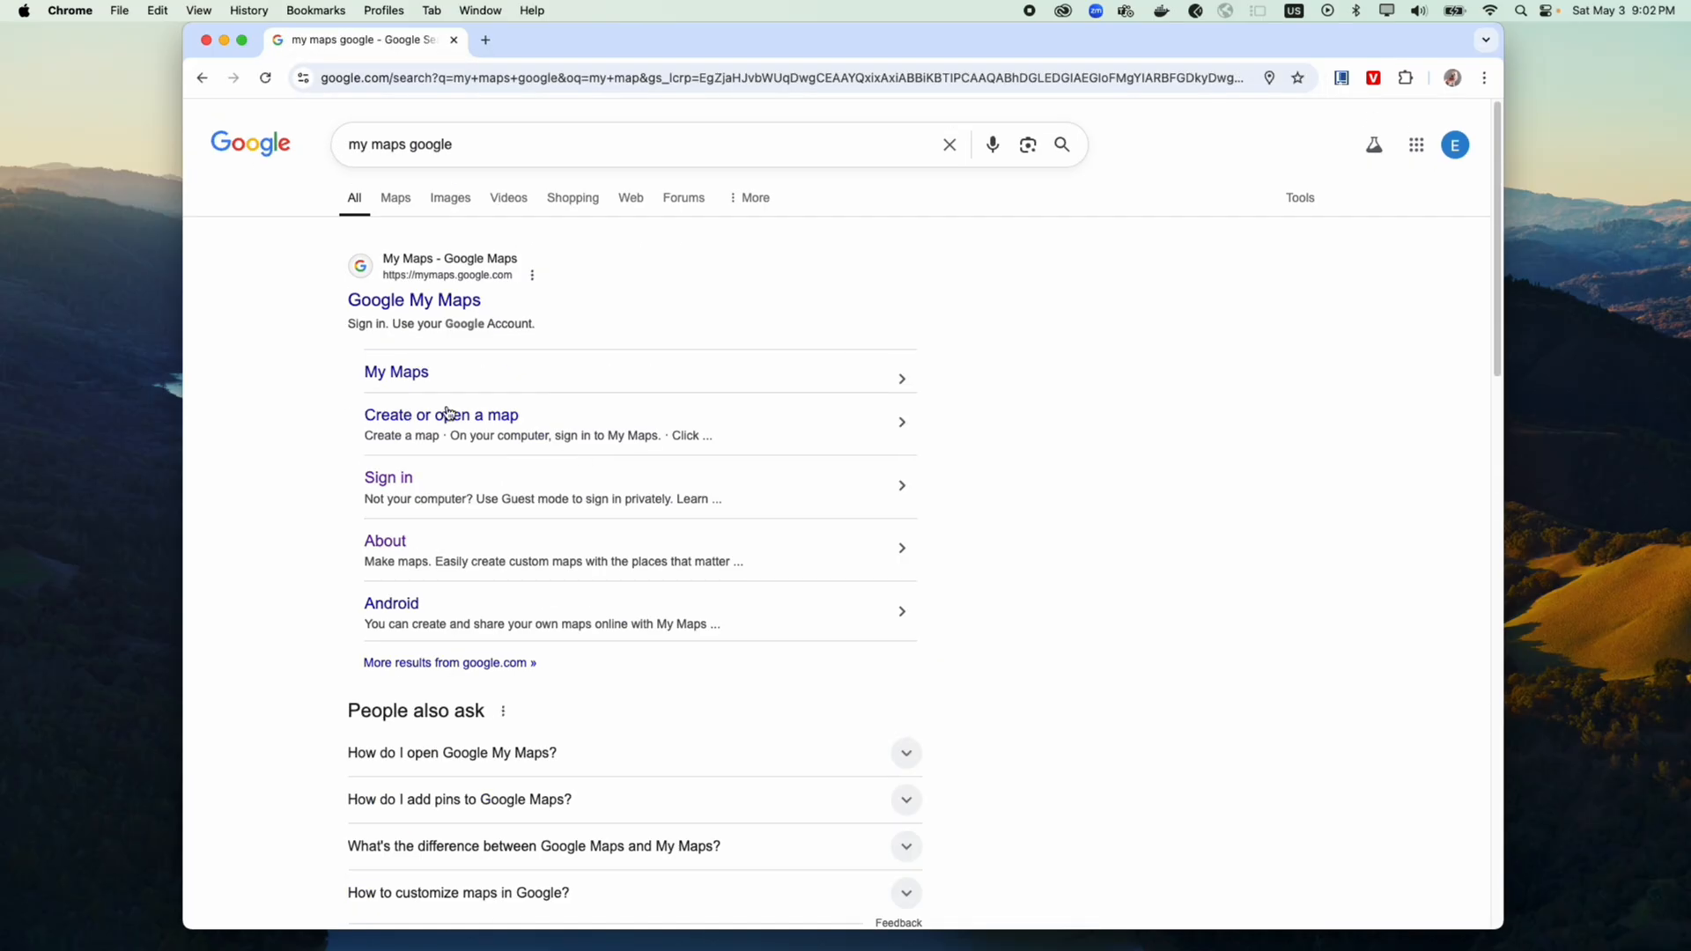
- Open the My Maps result and create a new untitled map, confirming the Drive notice
left_click(395, 372)
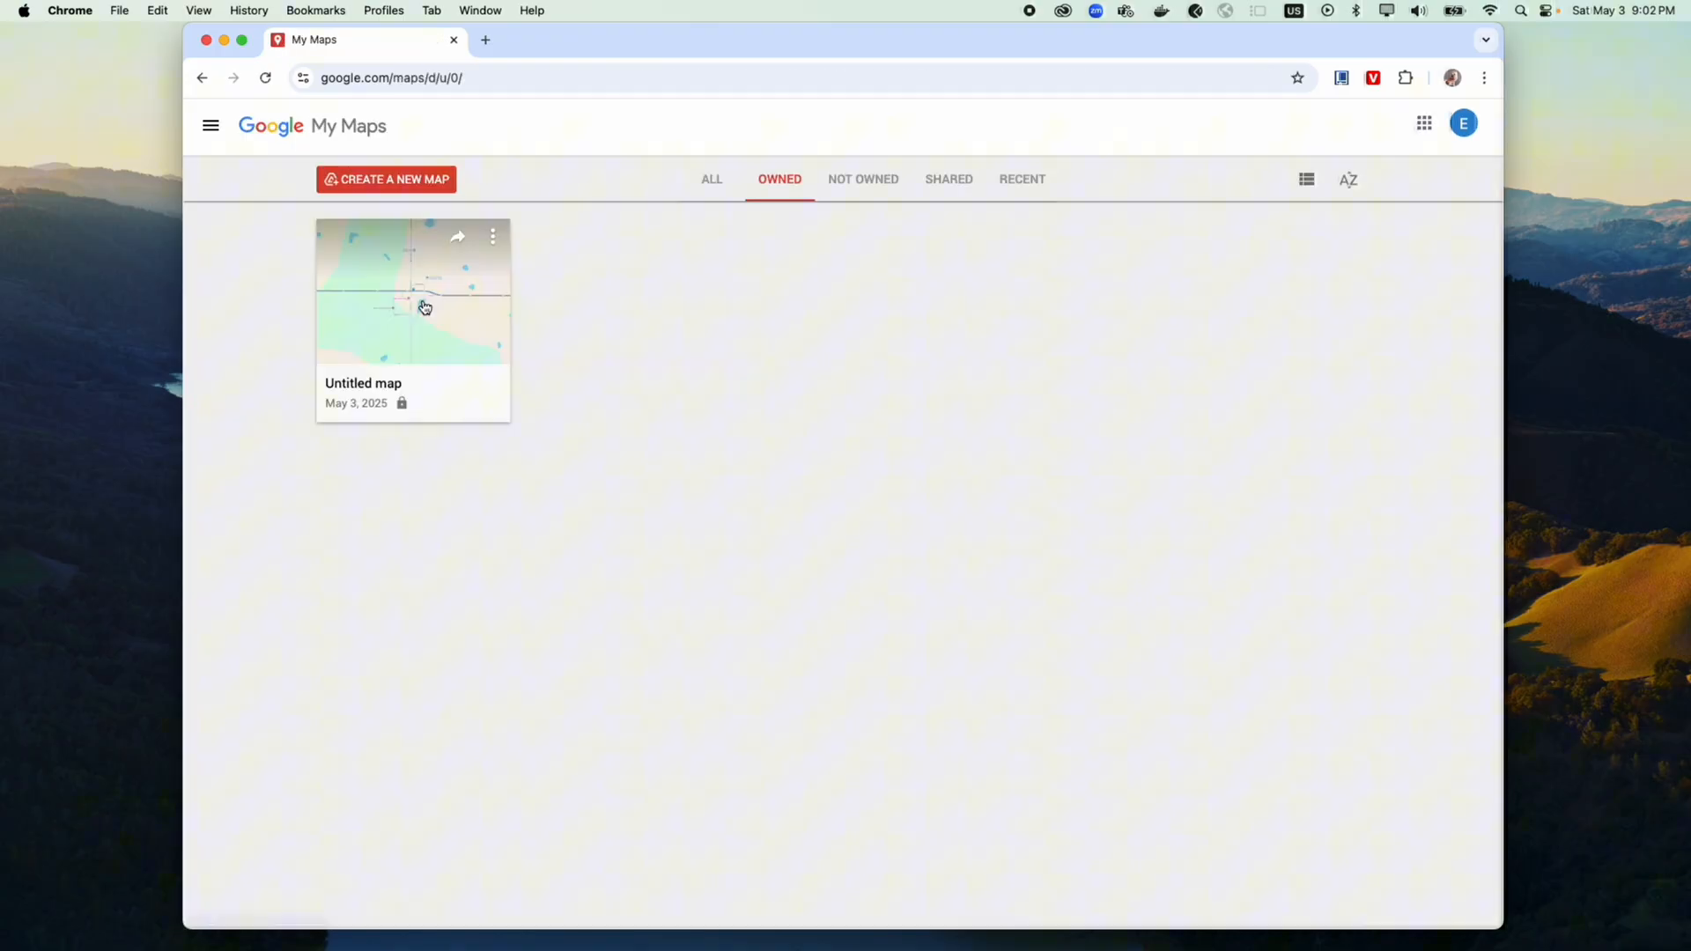
mouse_move(609, 391)
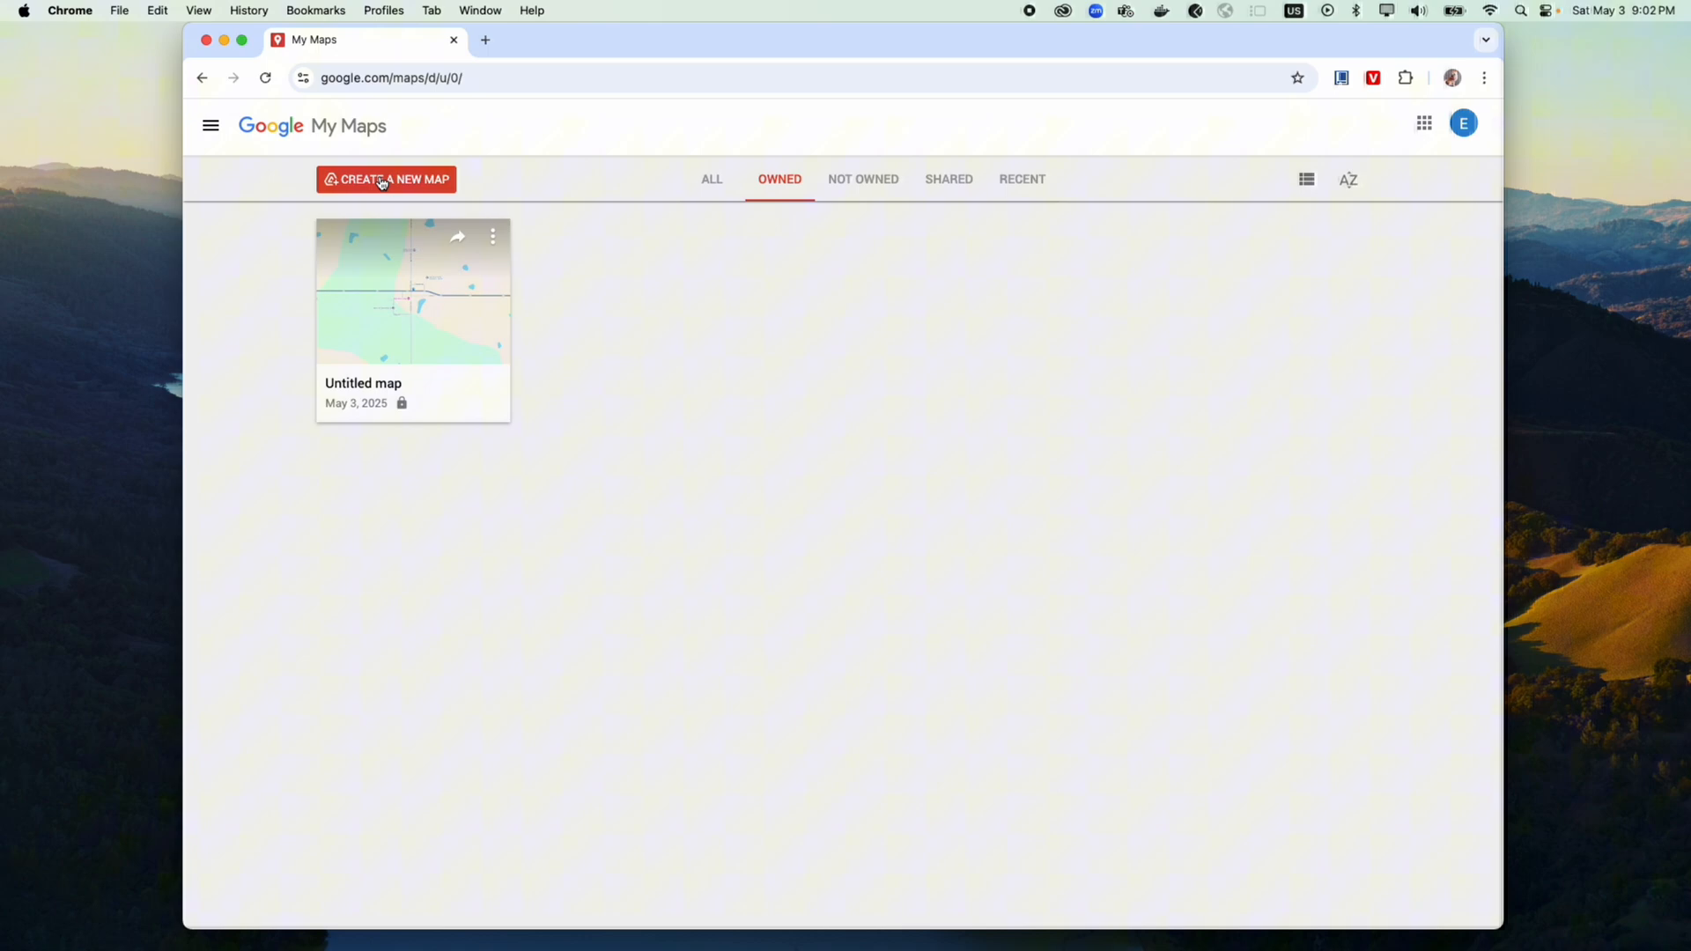
left_click(384, 178)
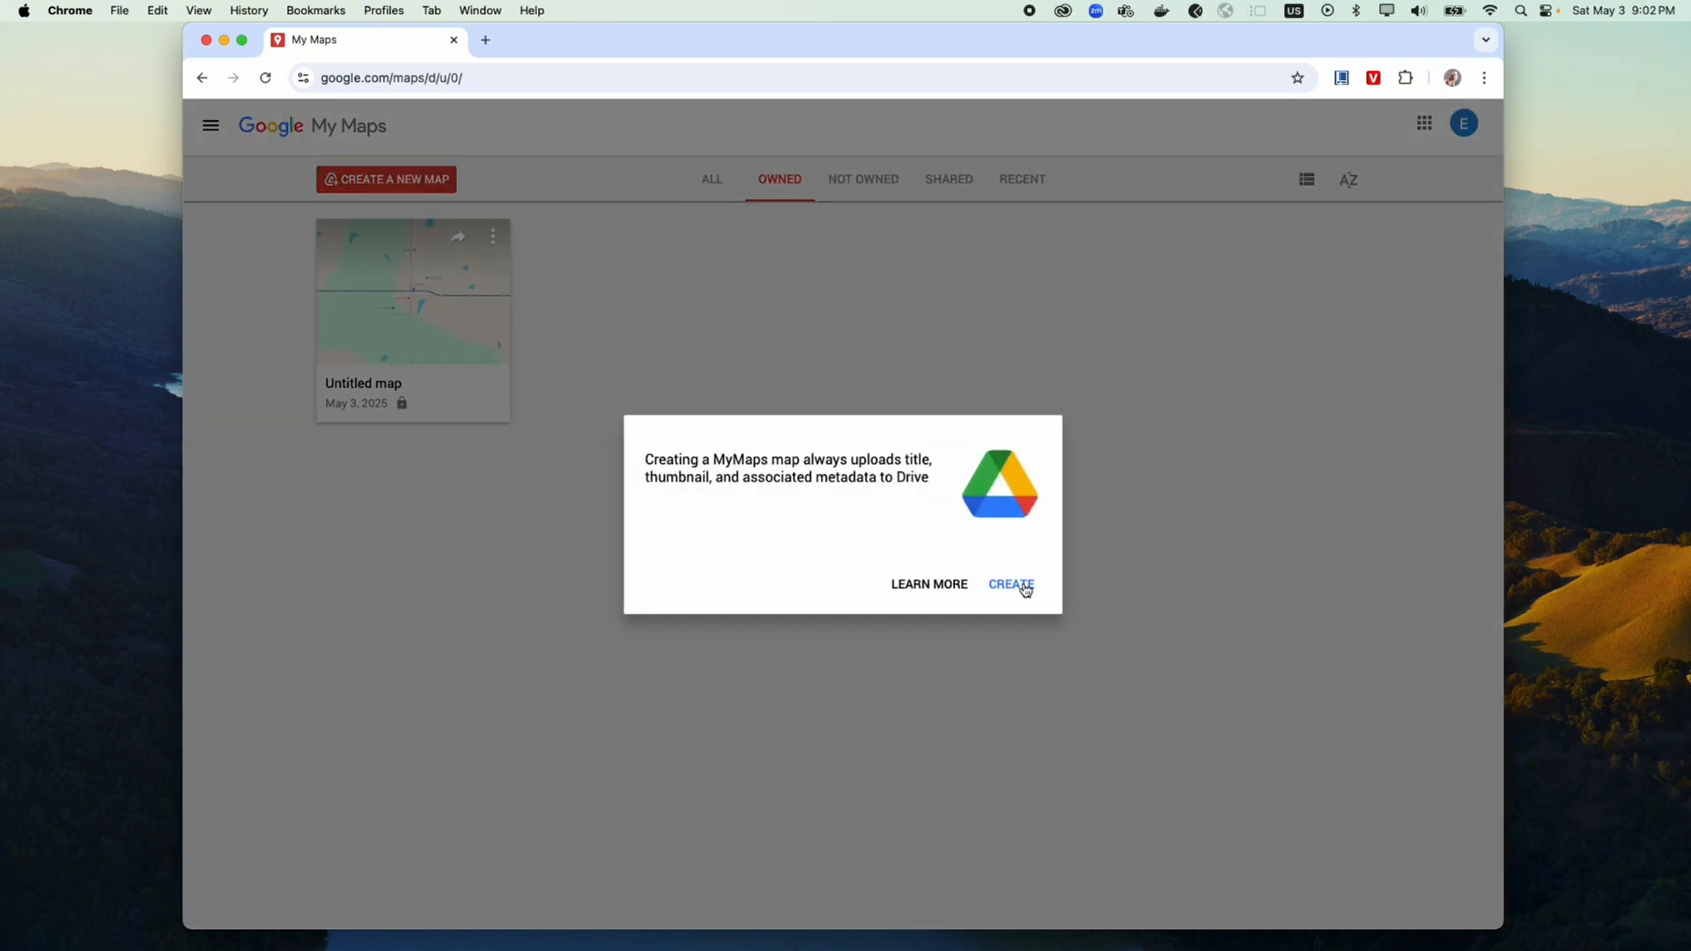
left_click(1009, 583)
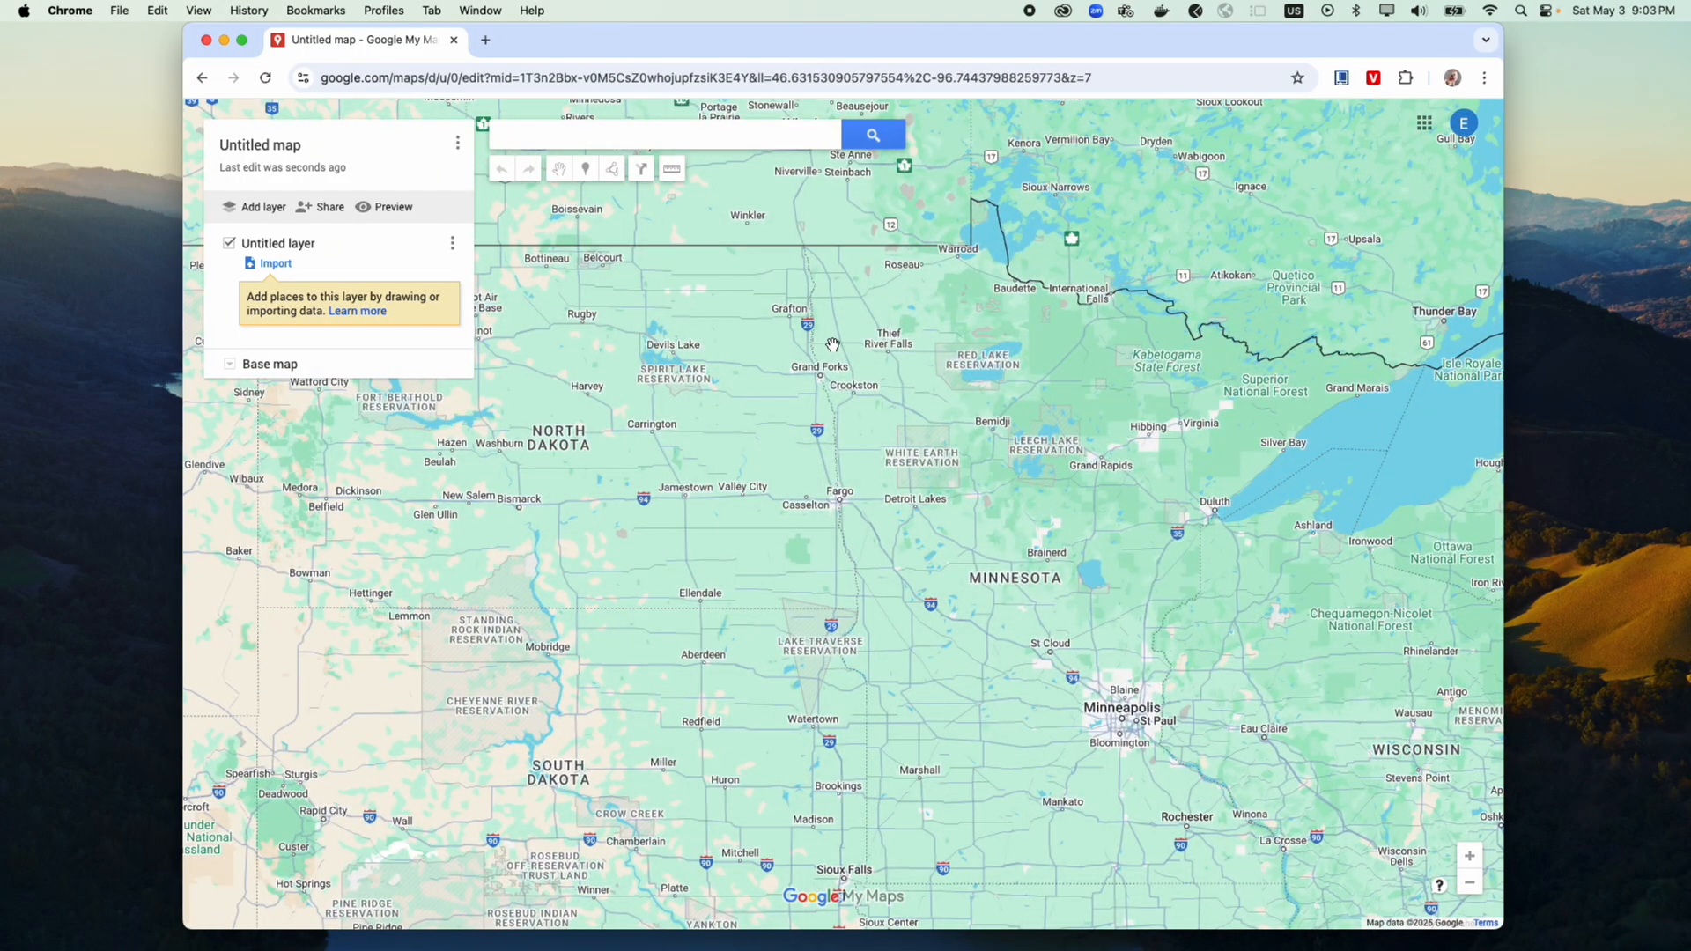
mouse_move(849, 295)
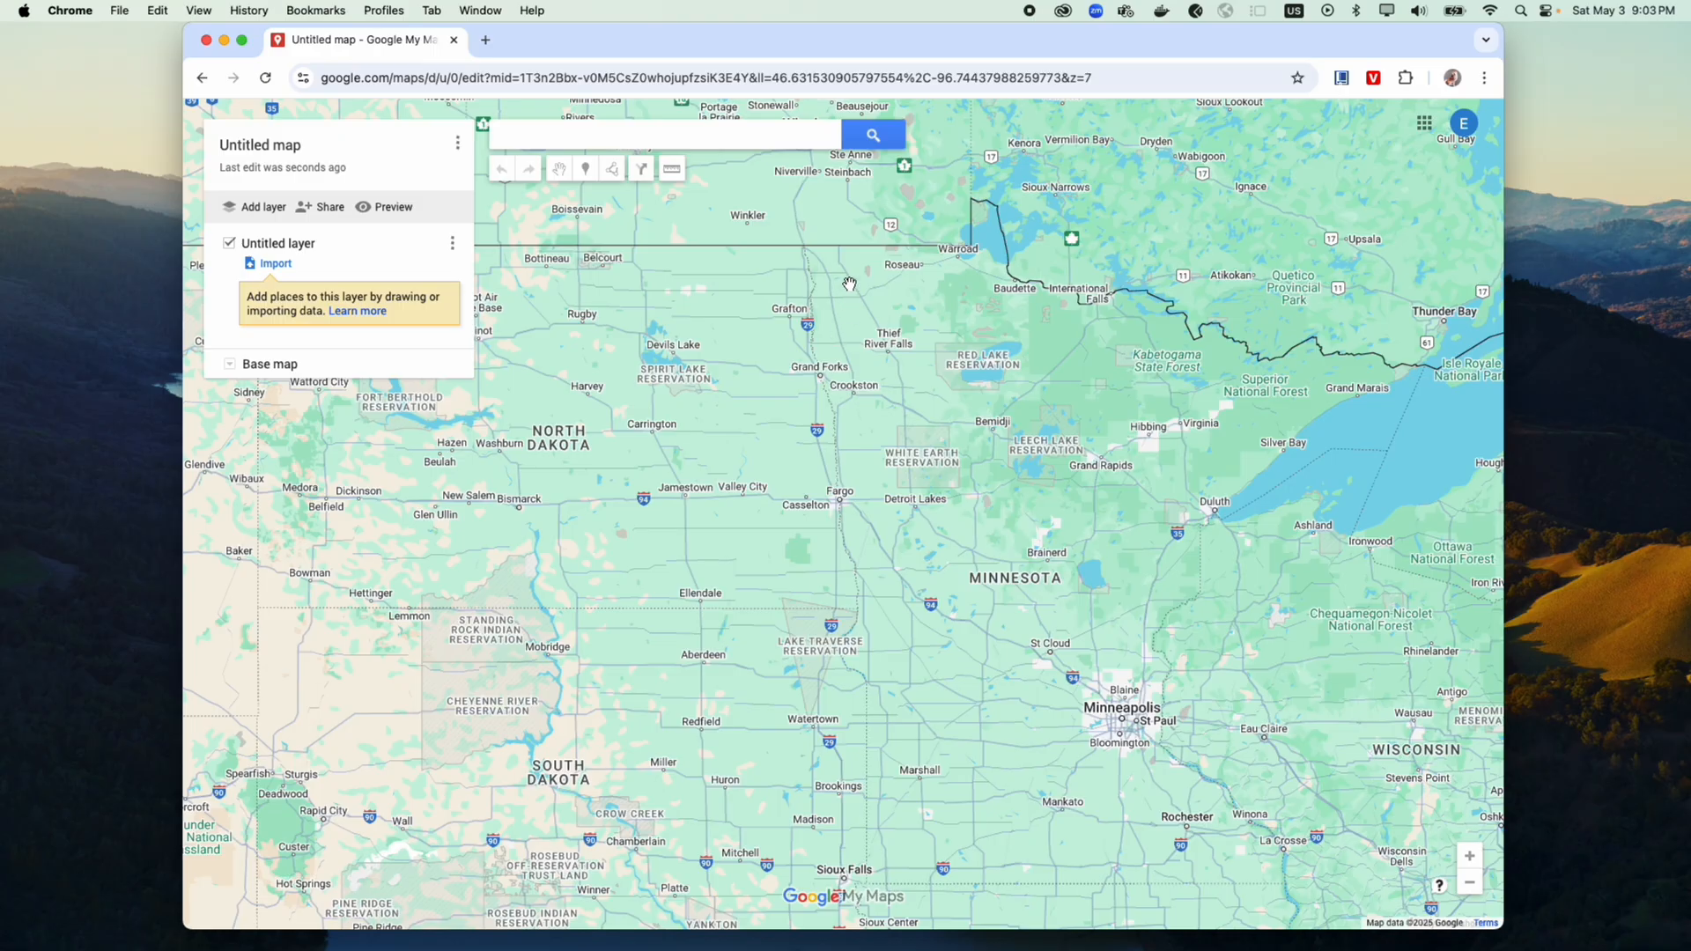
mouse_move(934, 341)
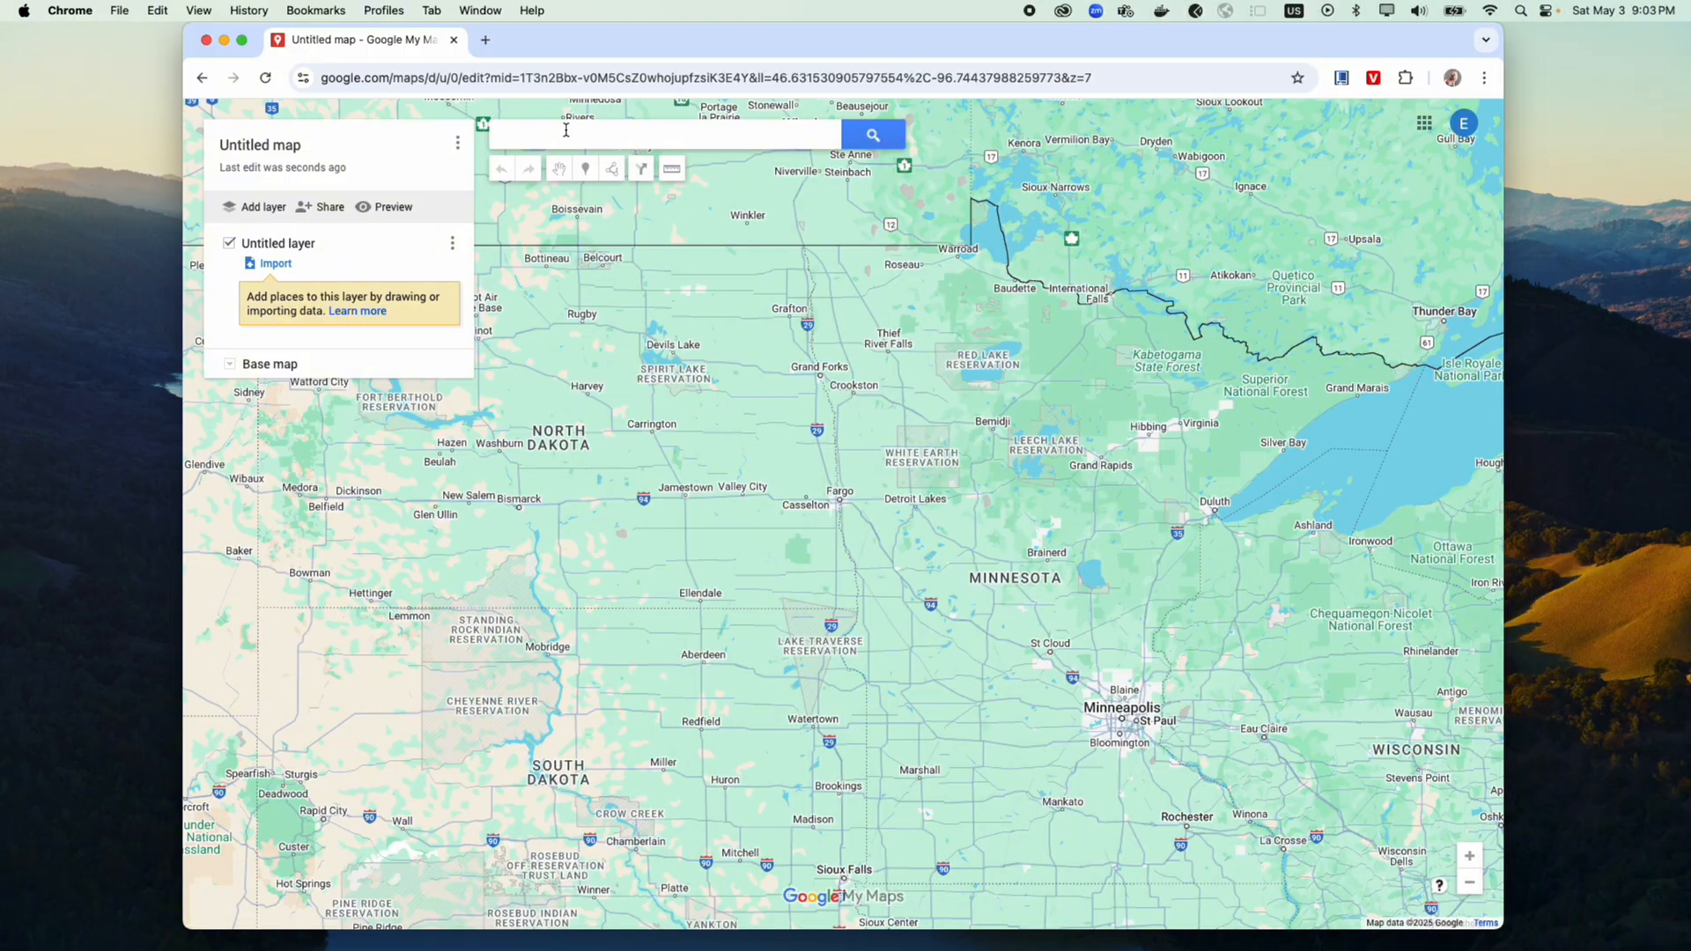
- Search the map for 'san clar' to find Santa Clara, CA
left_click(663, 134)
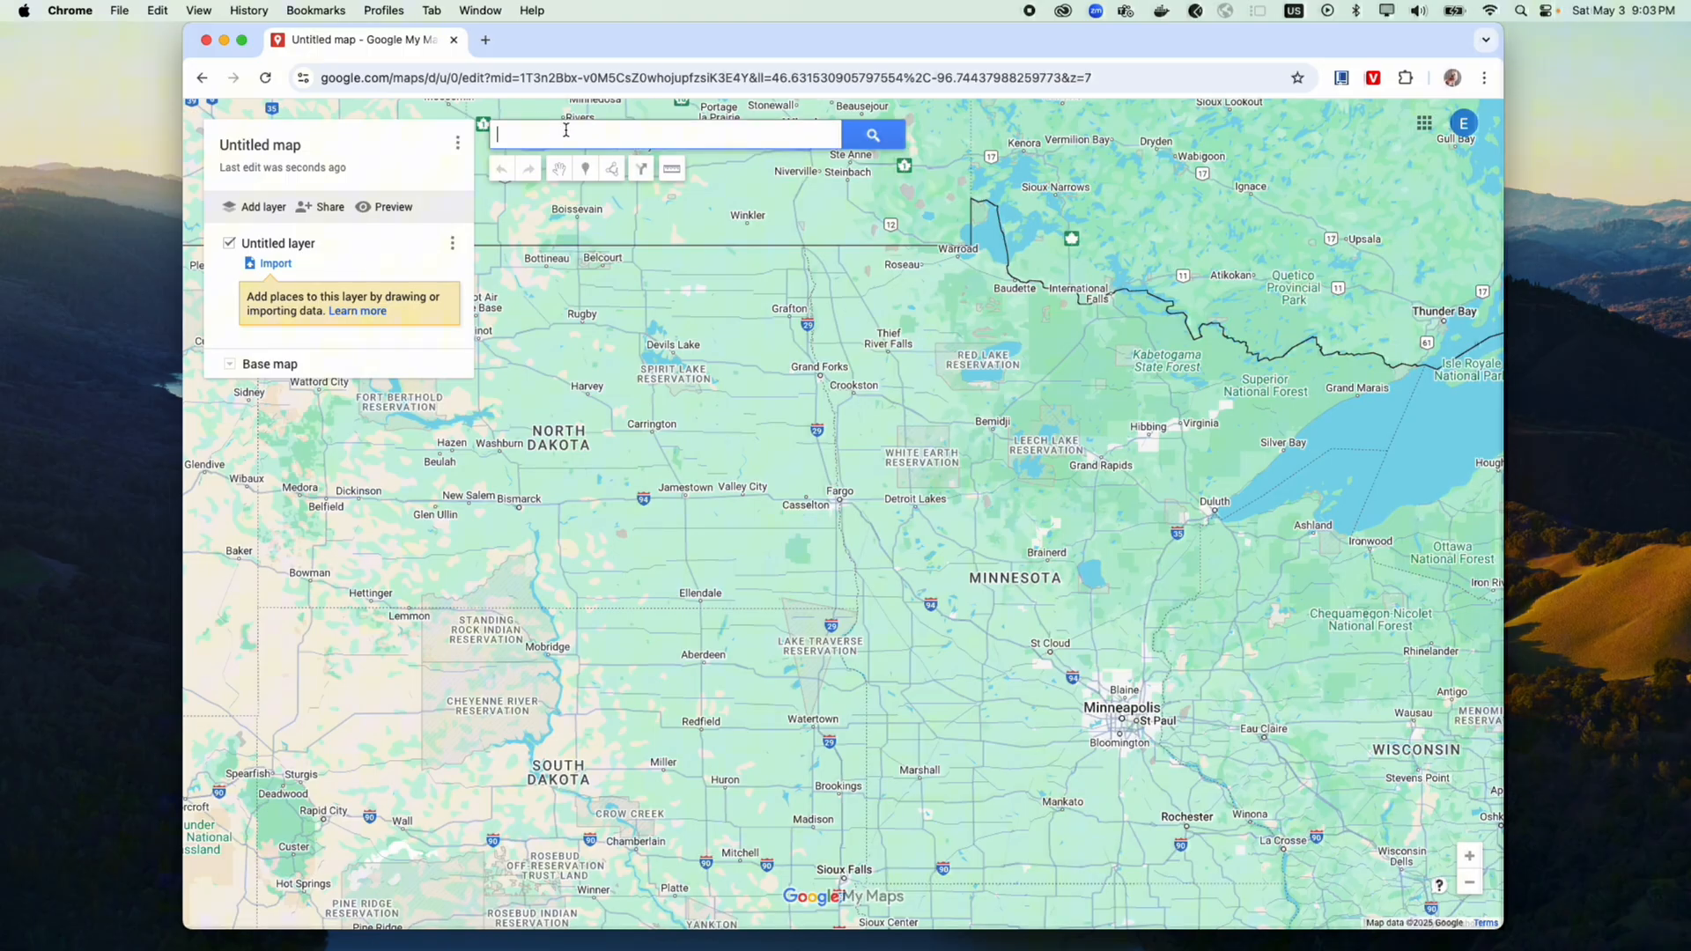
type("san clar")
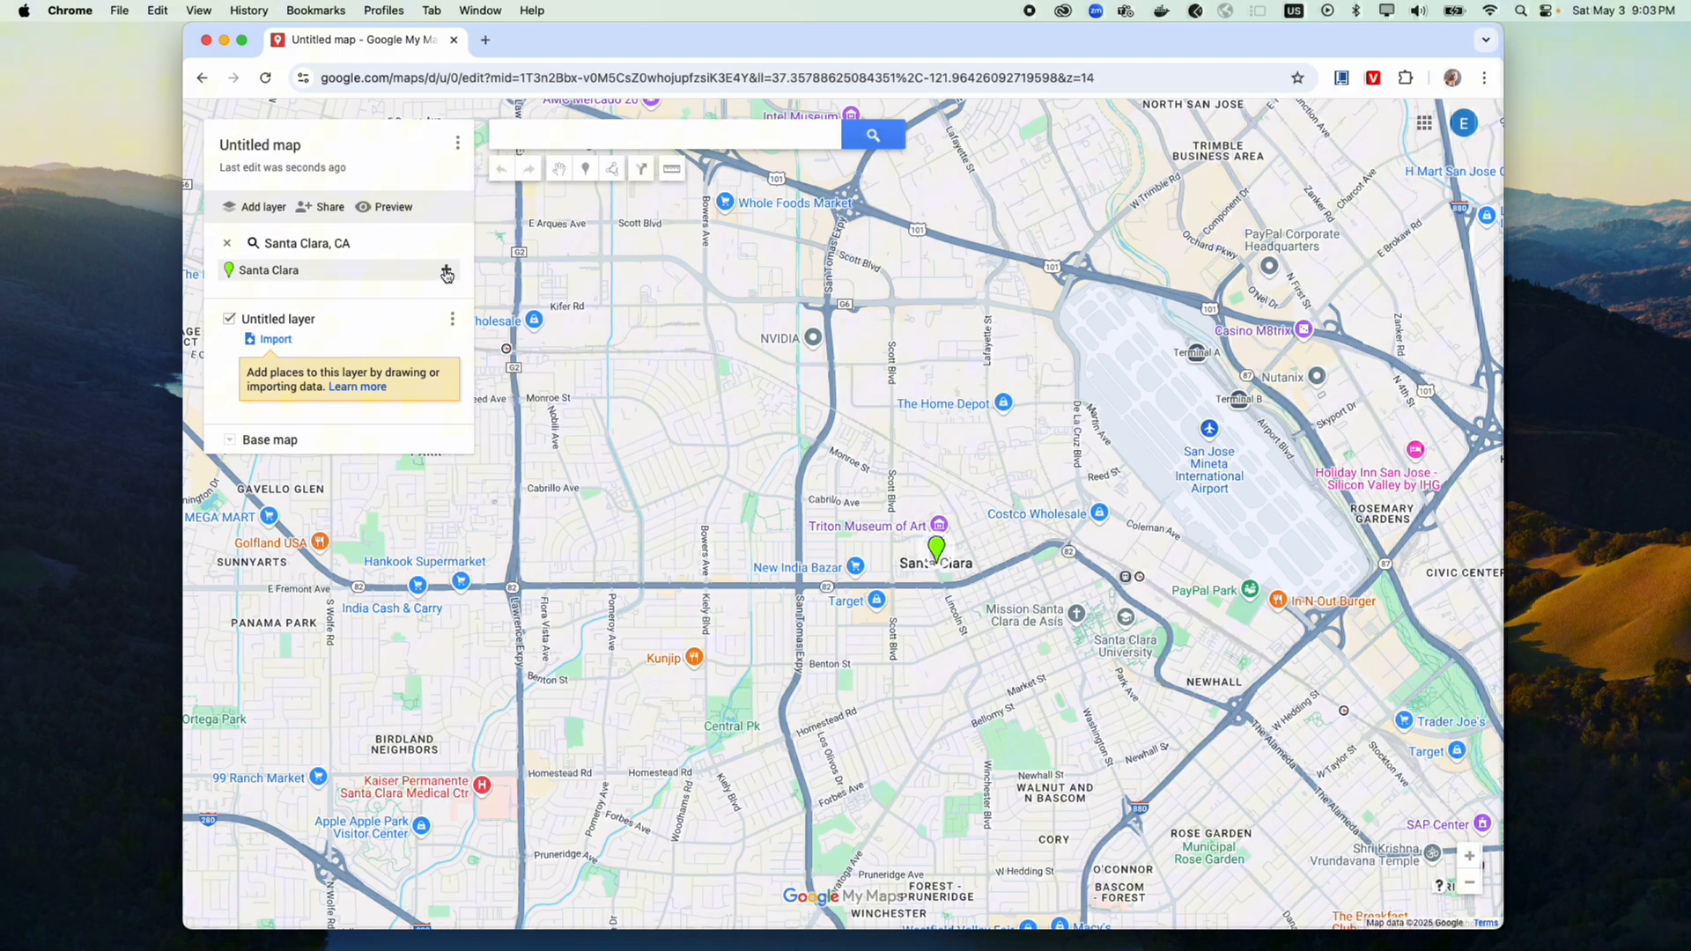
- Add Santa Clara to the layer, restyle its pin green with an icon, and close the card
left_click(446, 274)
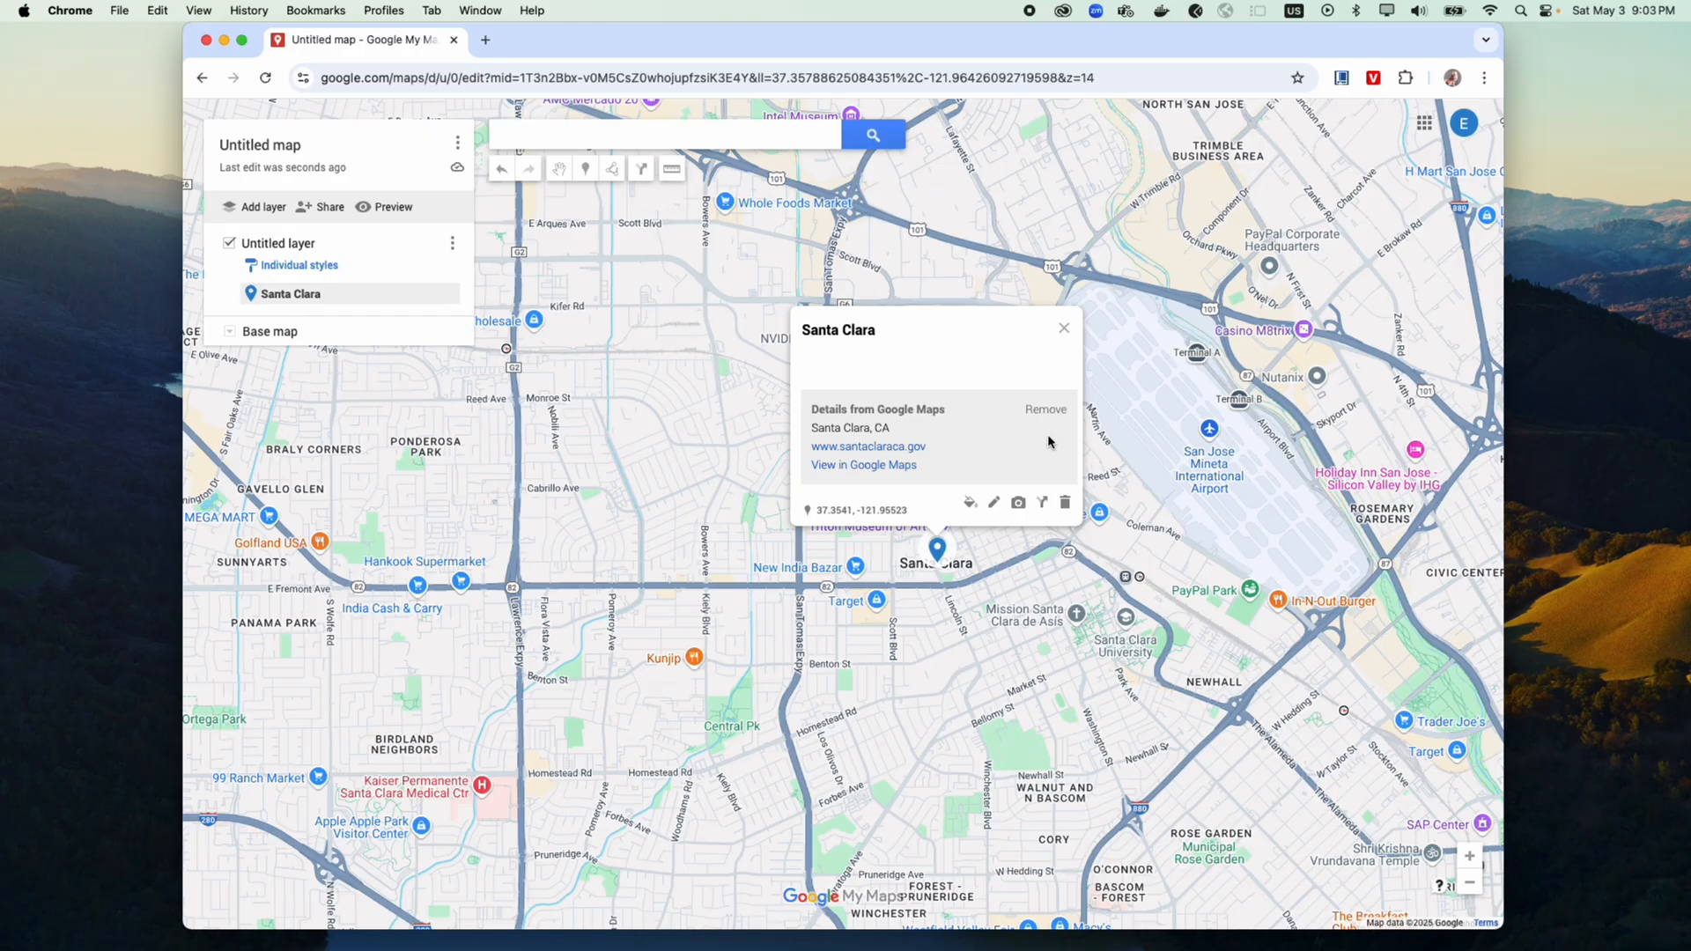
mouse_move(970, 503)
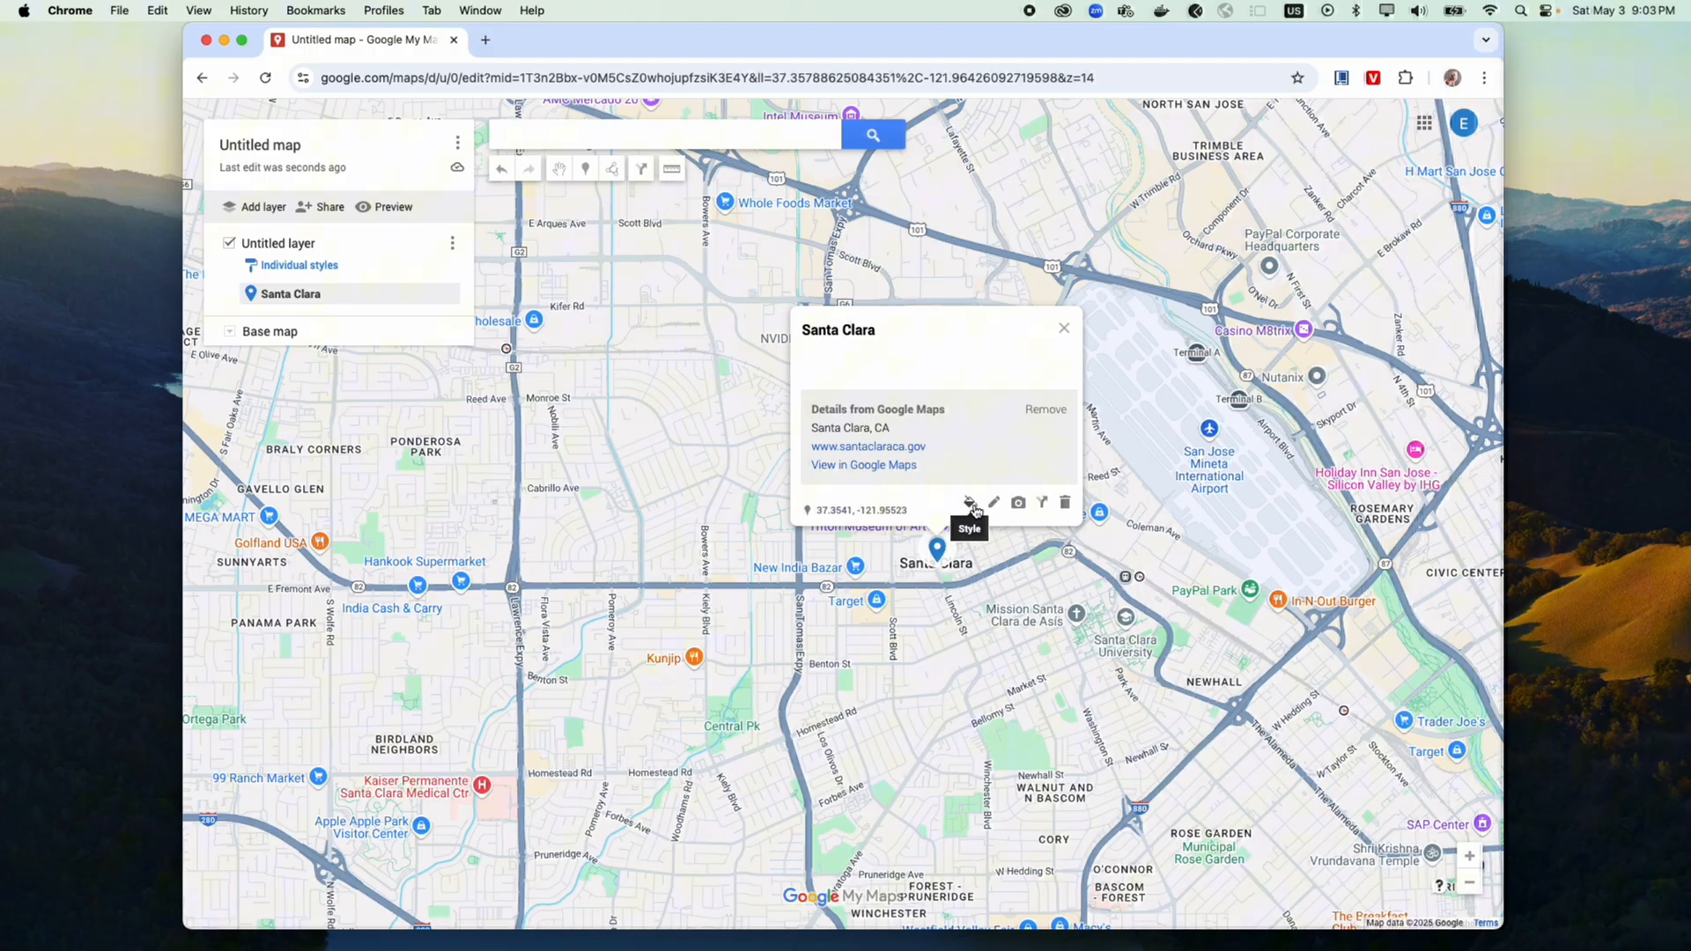
left_click(969, 503)
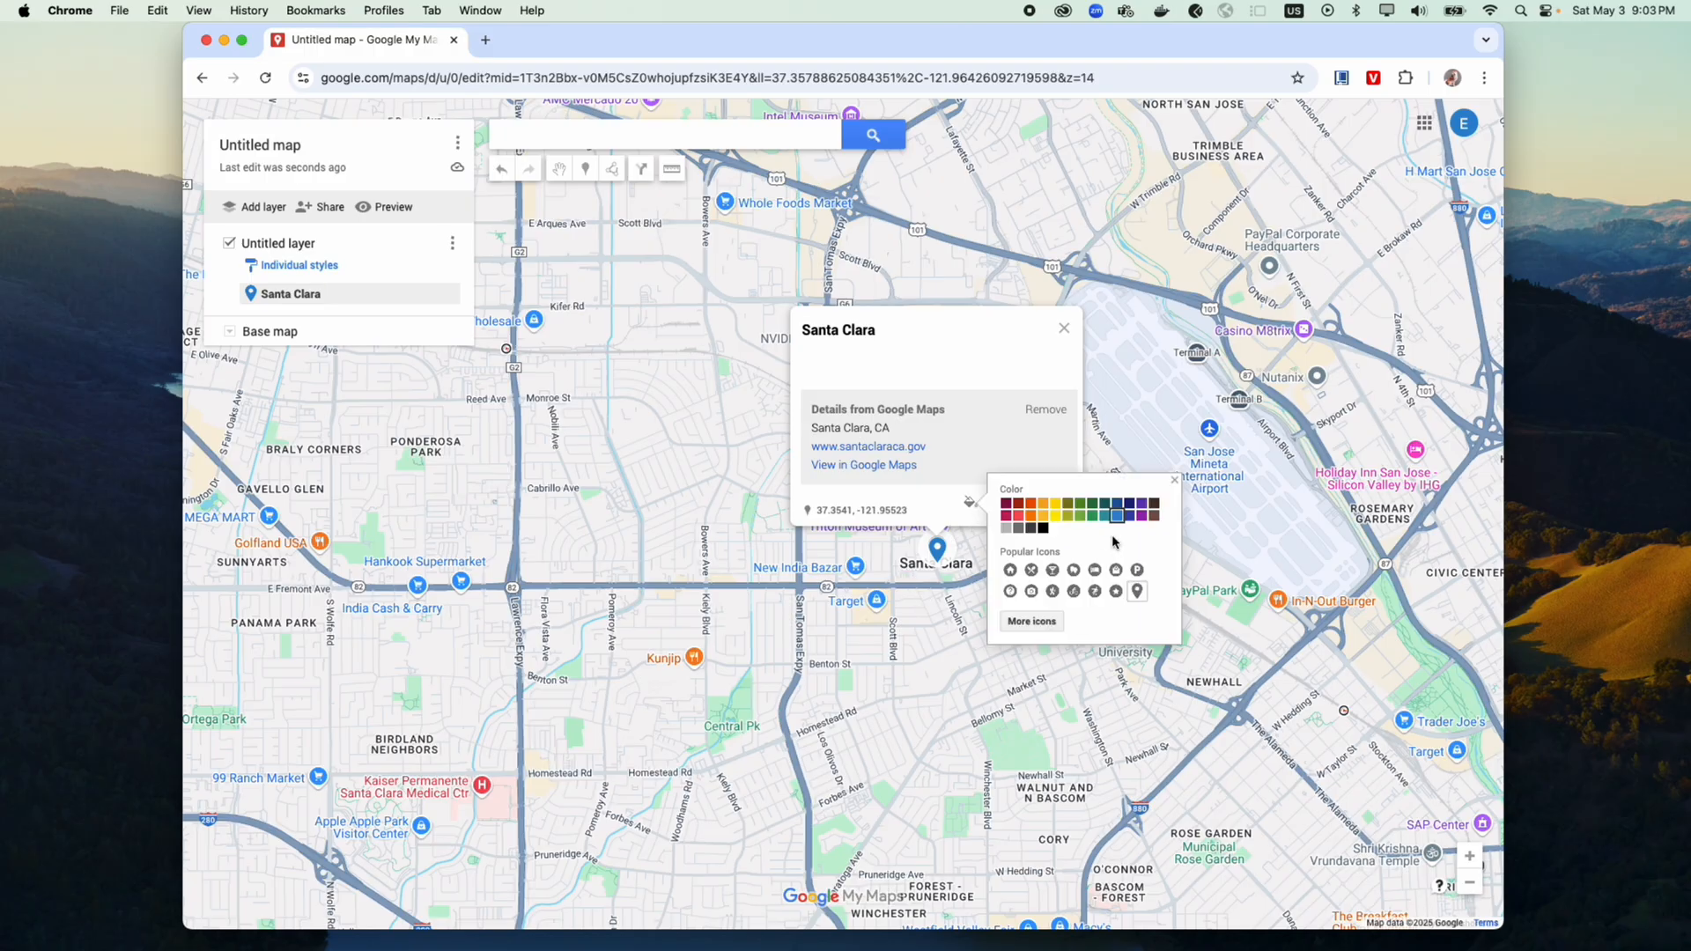
left_click(1115, 514)
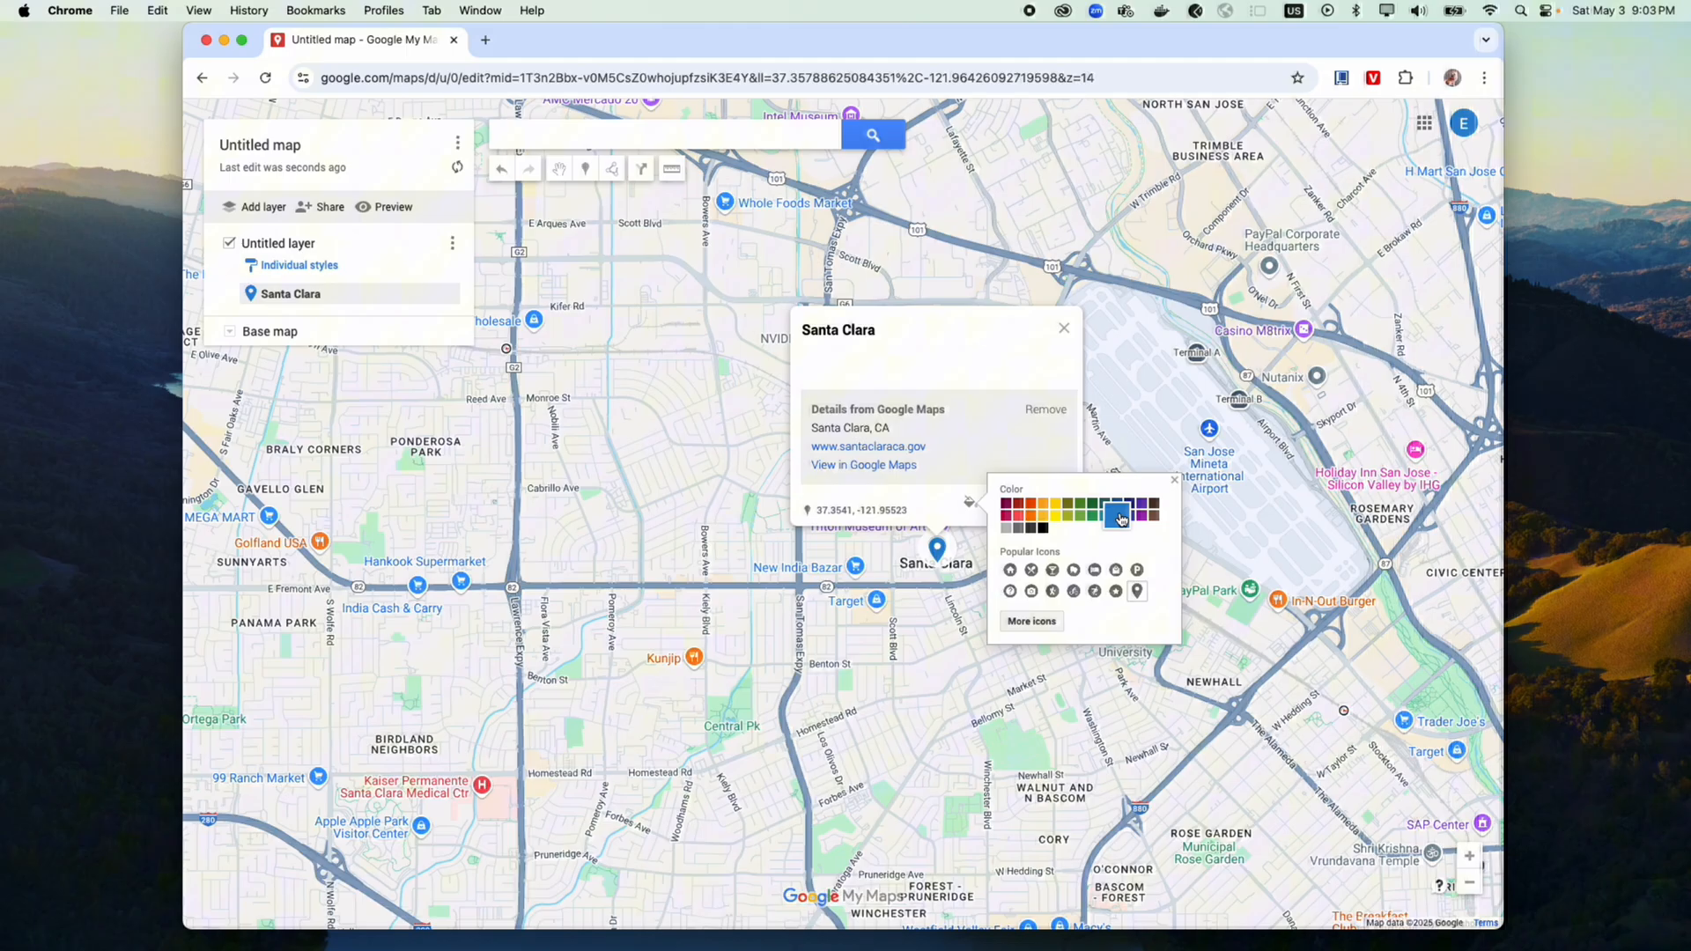
left_click(1041, 509)
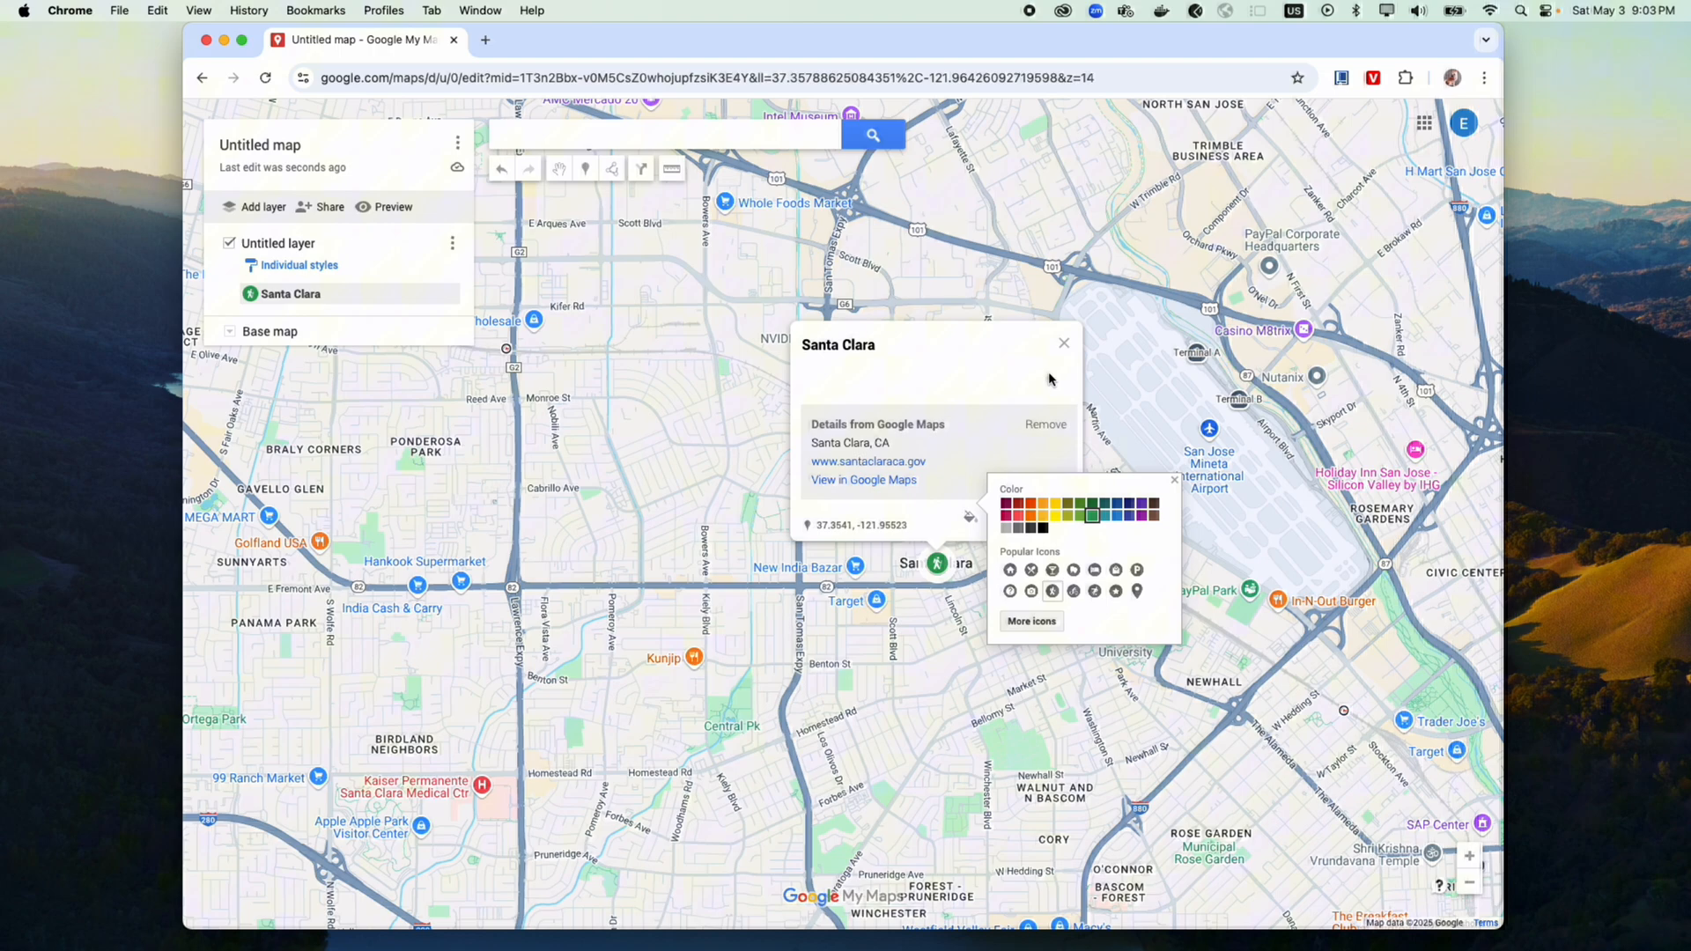
mouse_move(1065, 342)
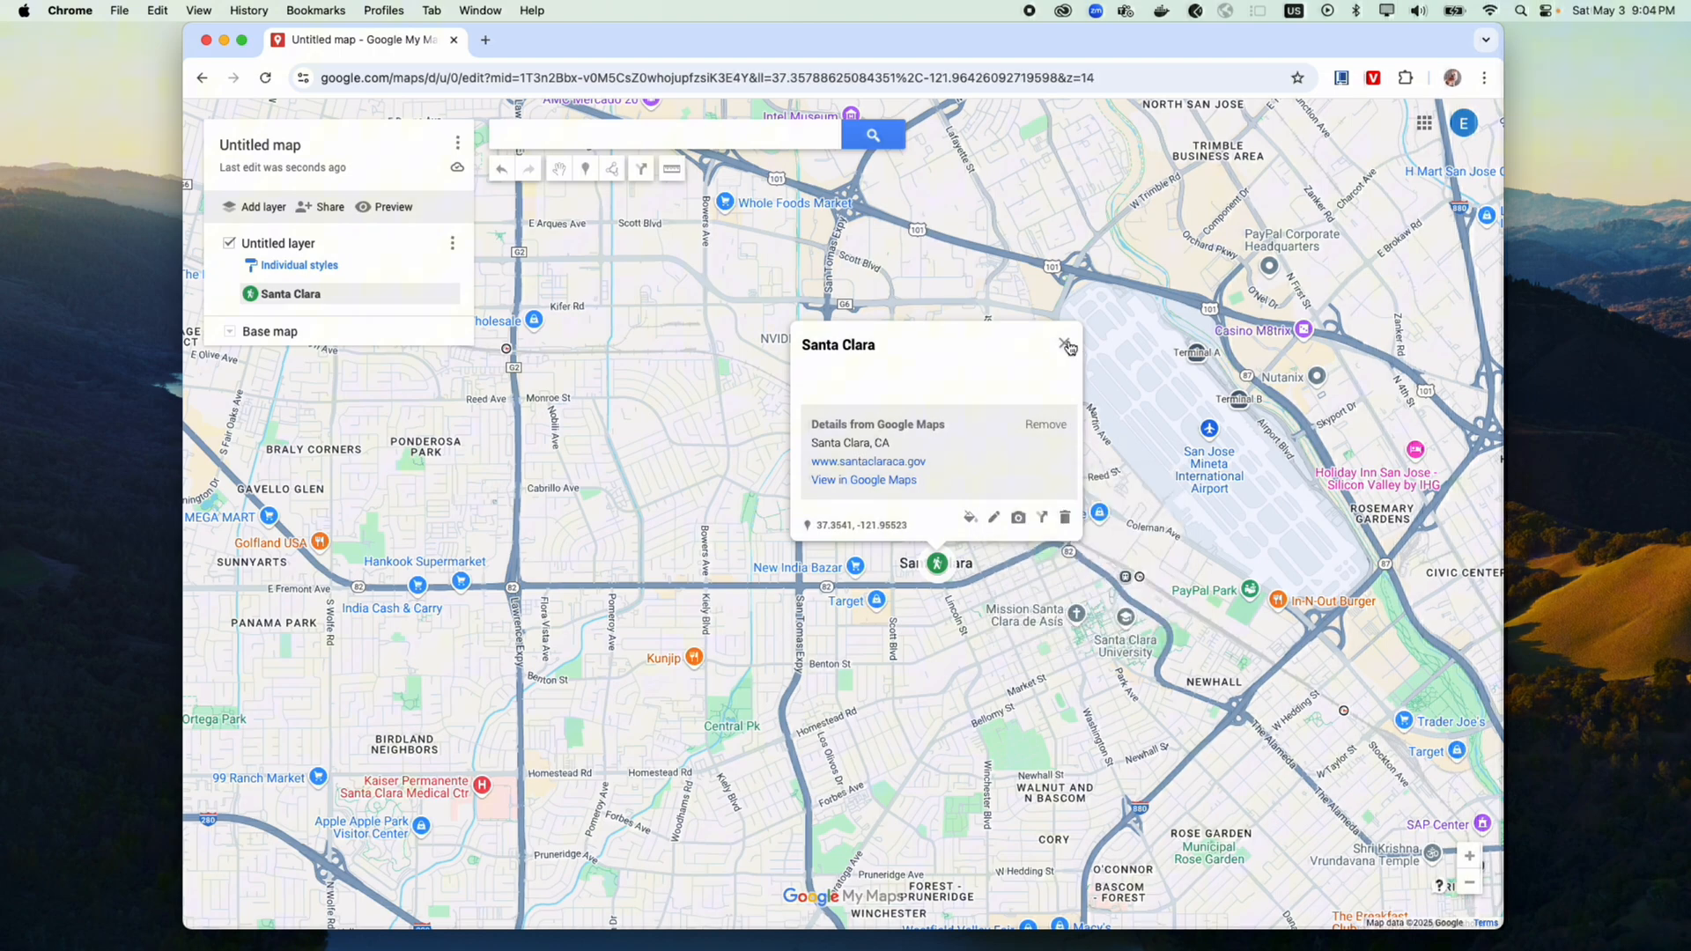
left_click(1067, 345)
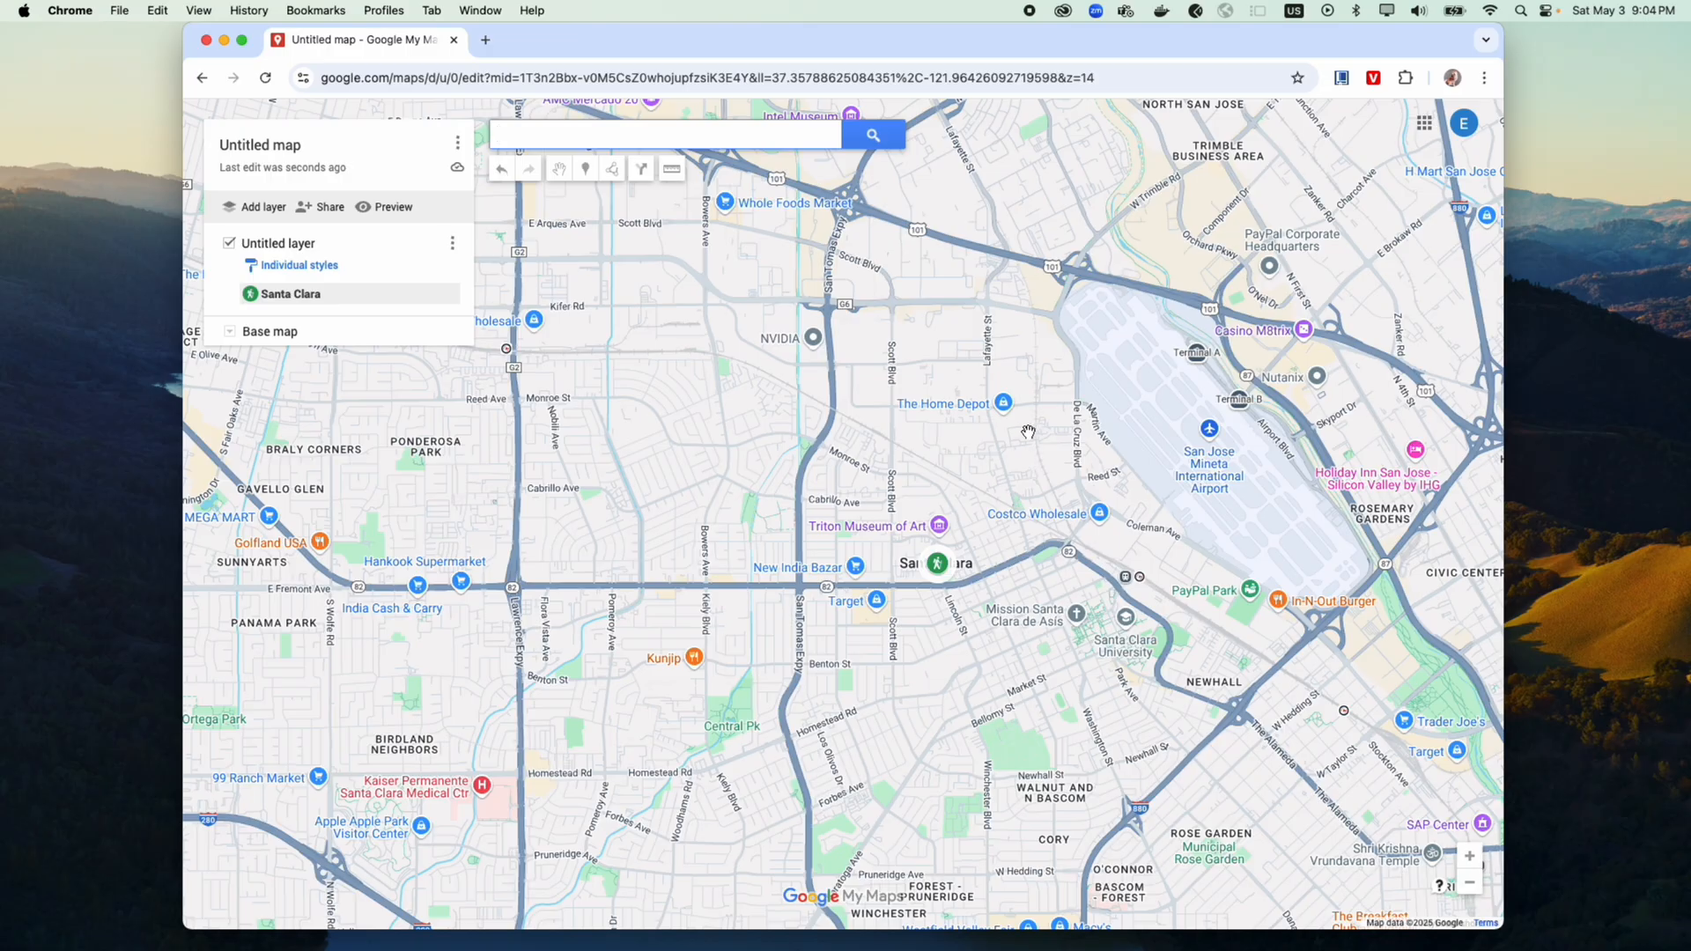
mouse_move(1032, 432)
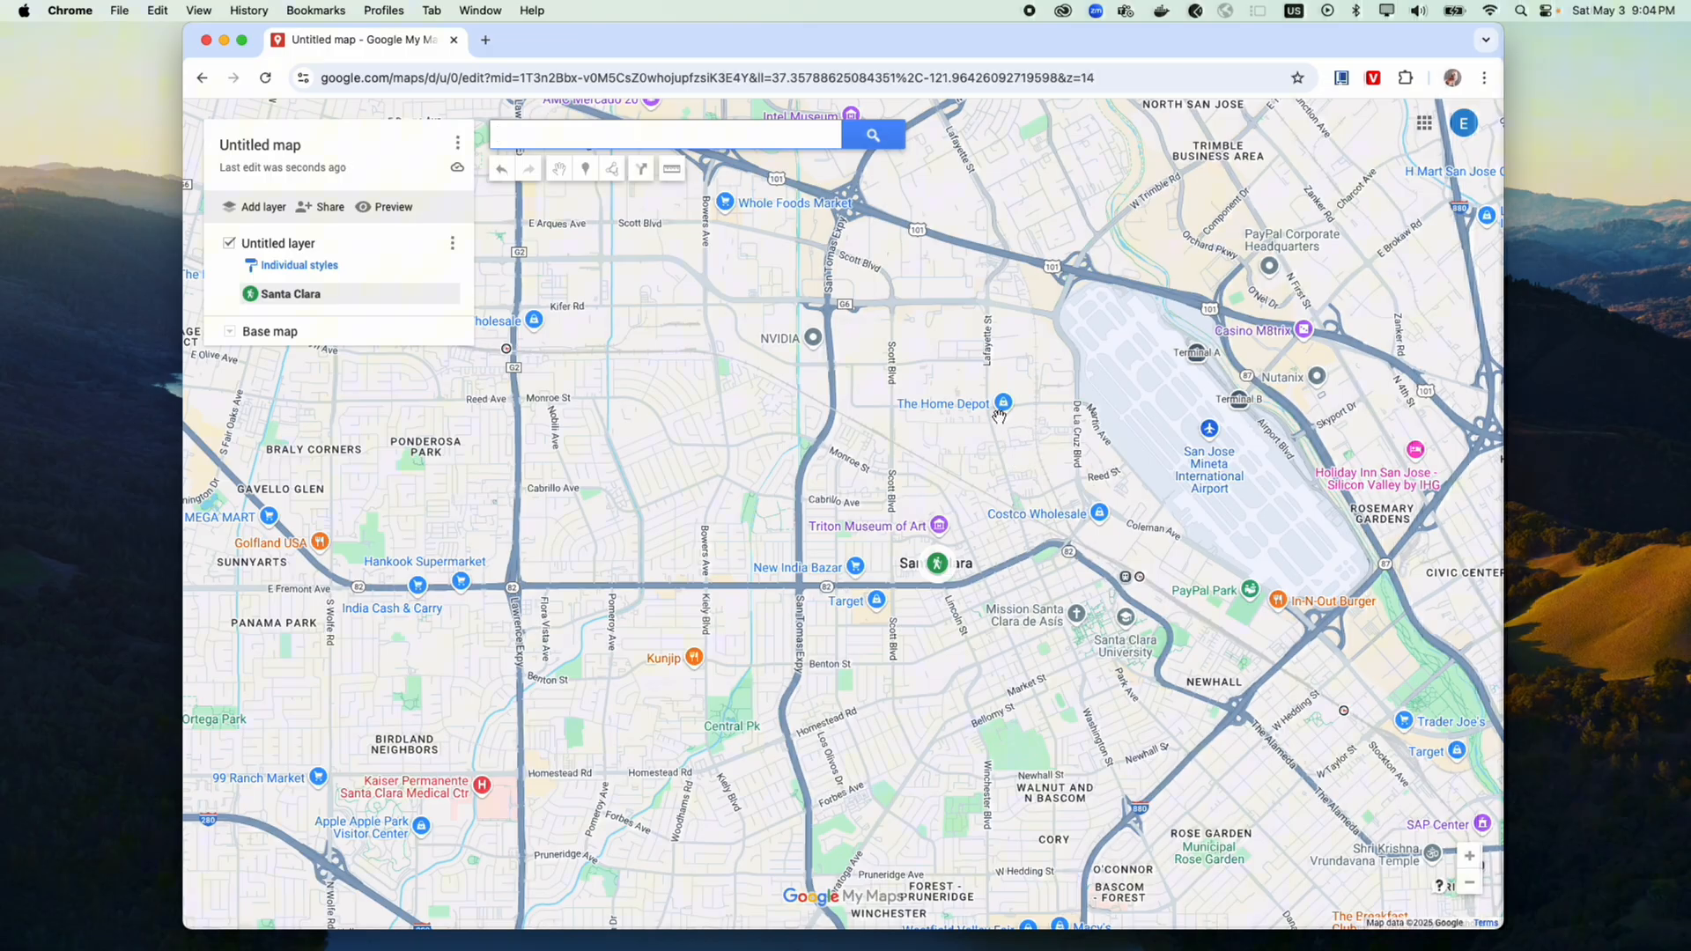